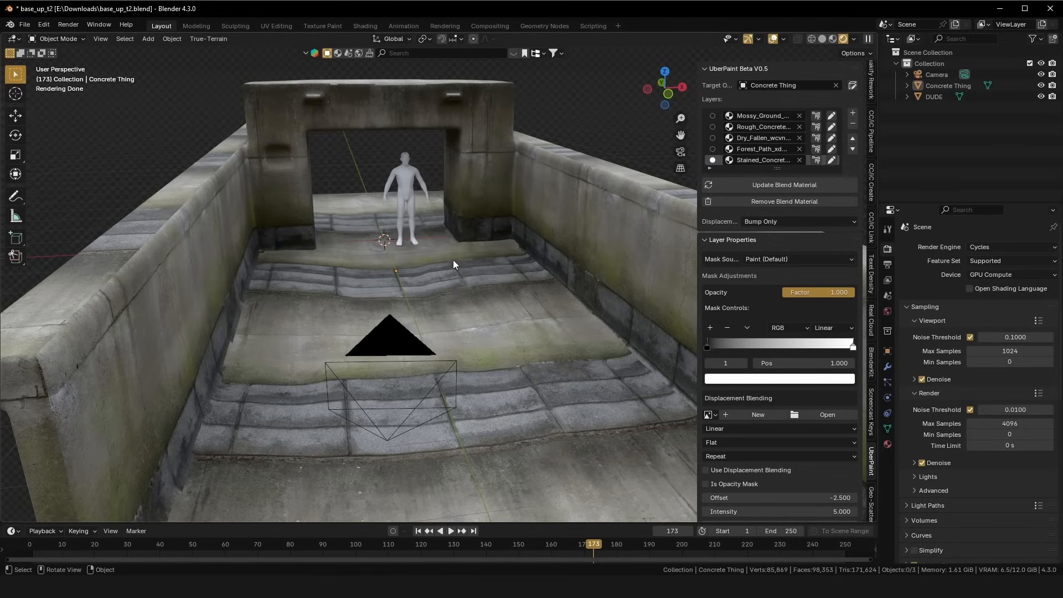
{"action": "mouse_move", "coordinate": [452, 269]}
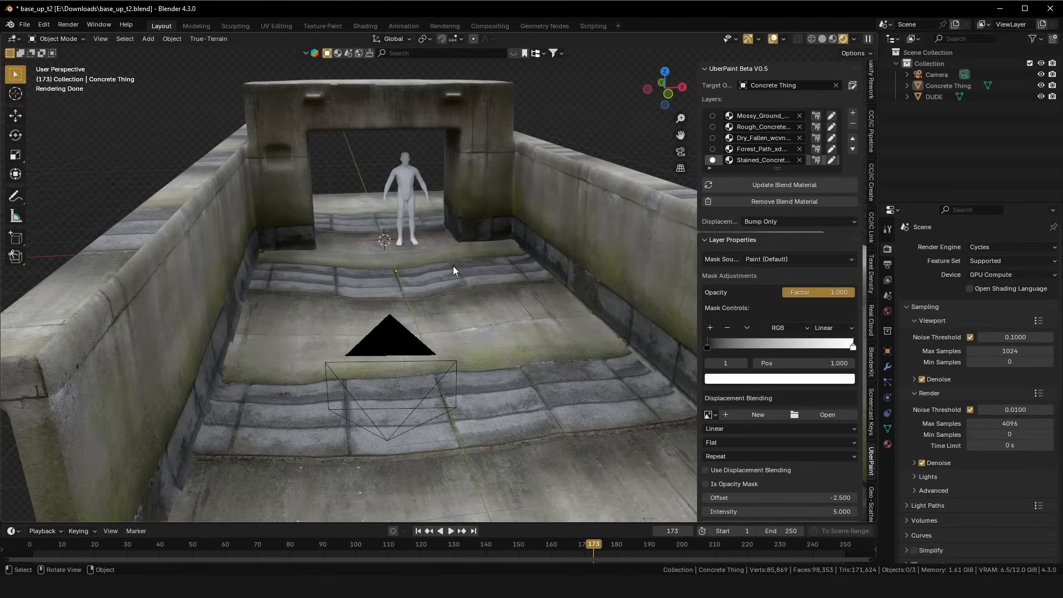
Enter Vertex Paint mode for the Mossy_Ground UberPaint layer.
{"action": "left_click", "coordinate": [58, 39]}
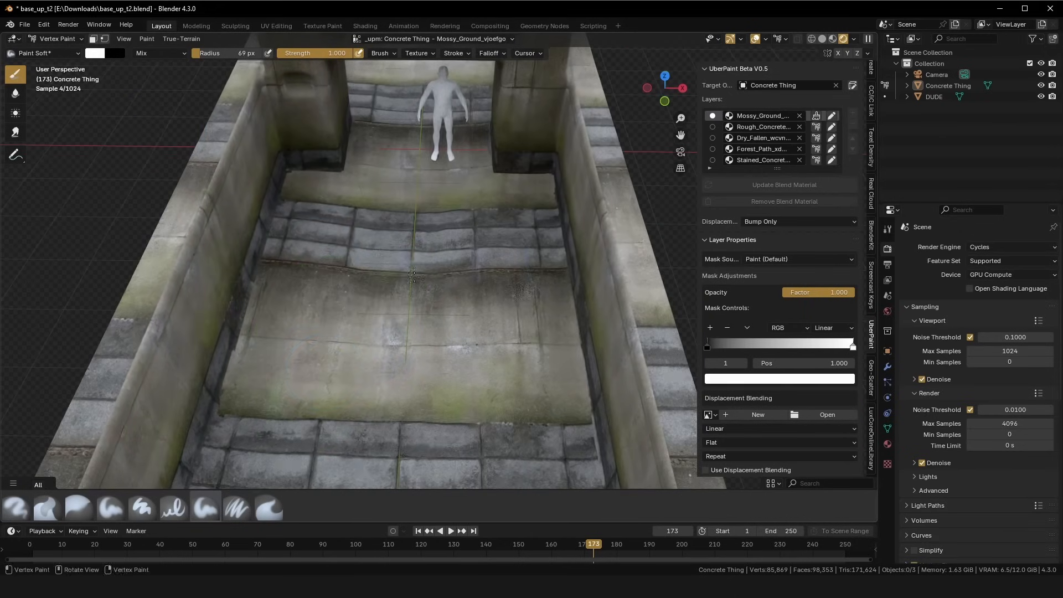
{"action": "mouse_move", "coordinate": [94, 53]}
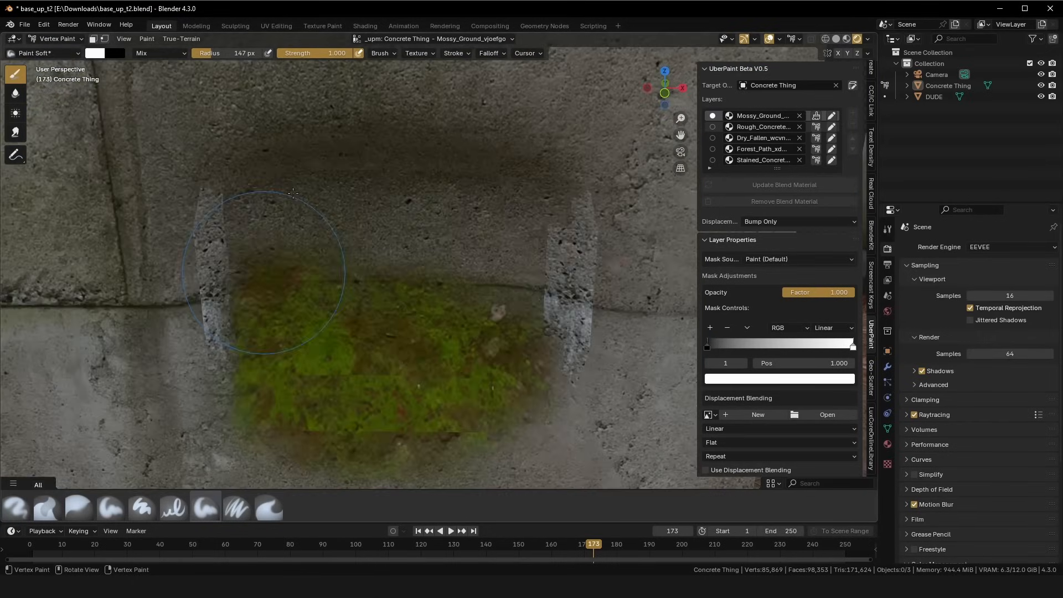
Paint more Mossy_Ground moss onto the floor below the steps with Paint Soft.
{"action": "left_click", "coordinate": [712, 137]}
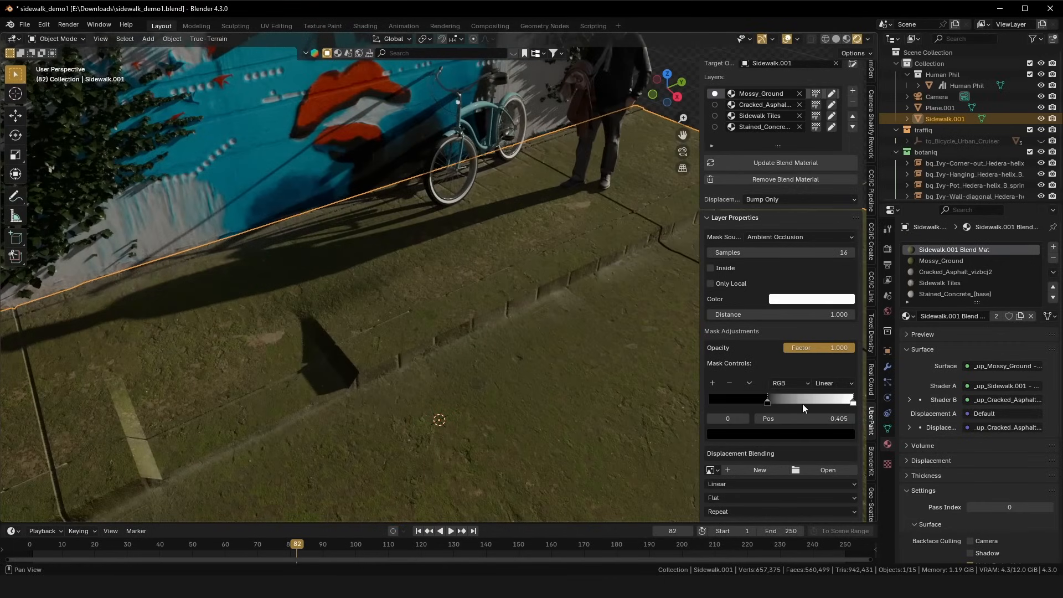
Tighten the Ambient Occlusion mask color ramp stops for the moss and Rough_Concrete layers.
{"action": "left_click_drag", "start_coordinate": [767, 399], "coordinate": [738, 399]}
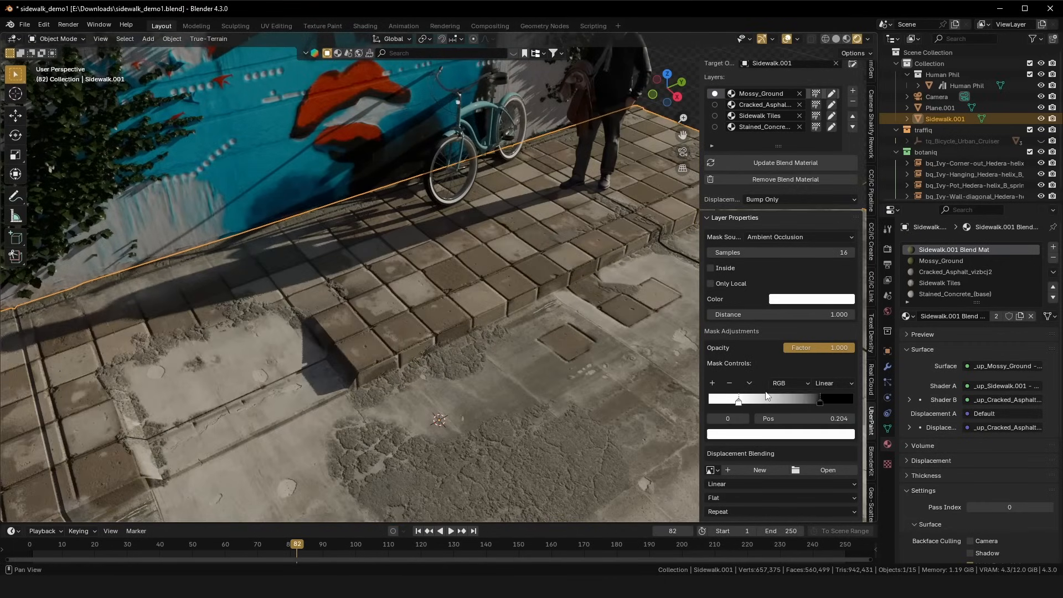
{"action": "left_click_drag", "start_coordinate": [738, 400], "coordinate": [820, 400]}
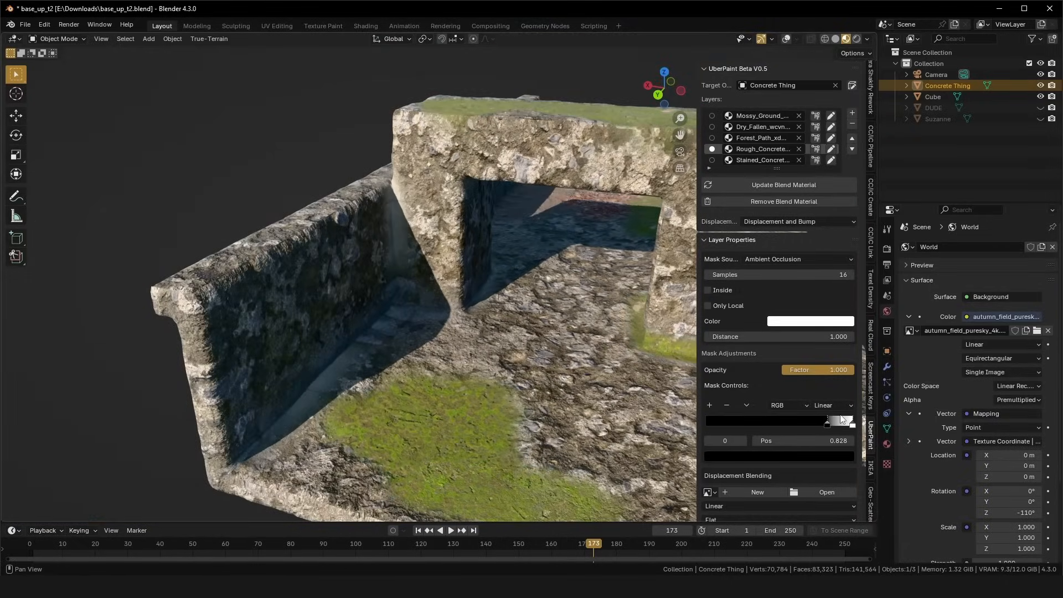
{"action": "left_click_drag", "start_coordinate": [826, 420], "coordinate": [788, 420]}
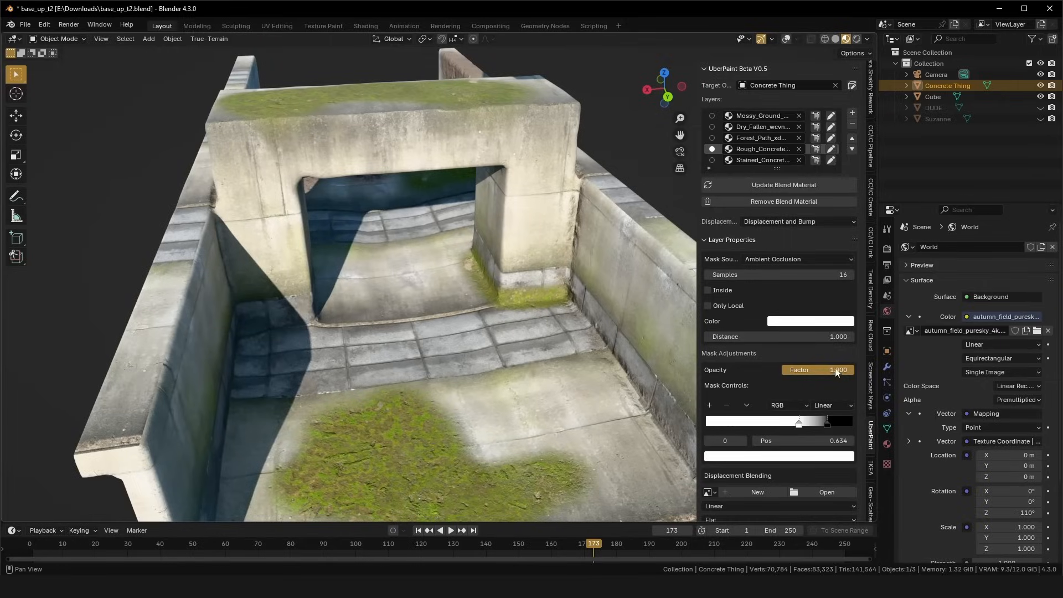
{"action": "left_click_drag", "start_coordinate": [798, 421], "coordinate": [824, 421]}
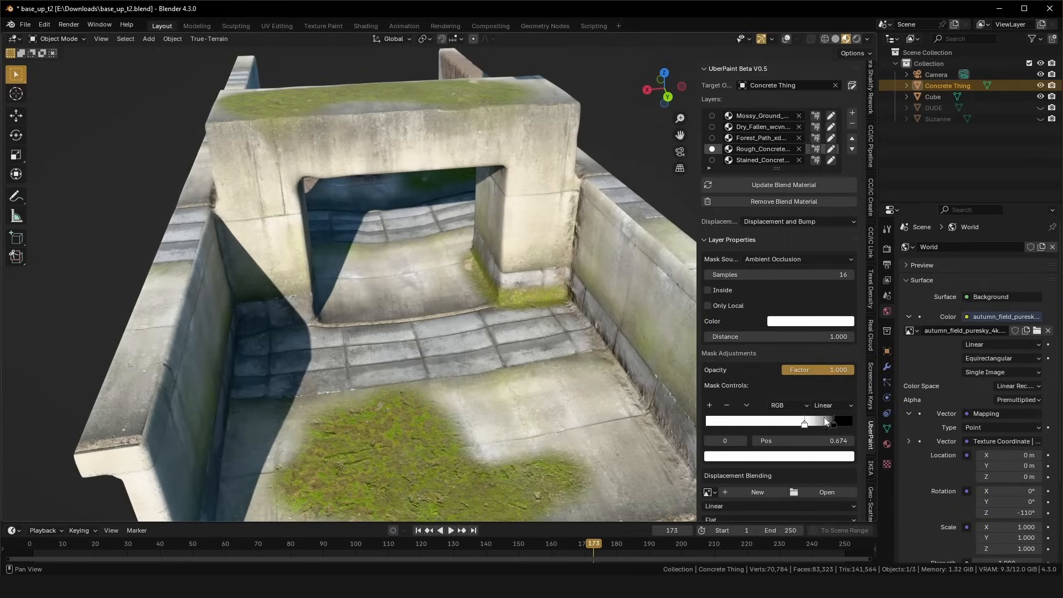
{"action": "left_click_drag", "start_coordinate": [803, 420], "coordinate": [810, 420]}
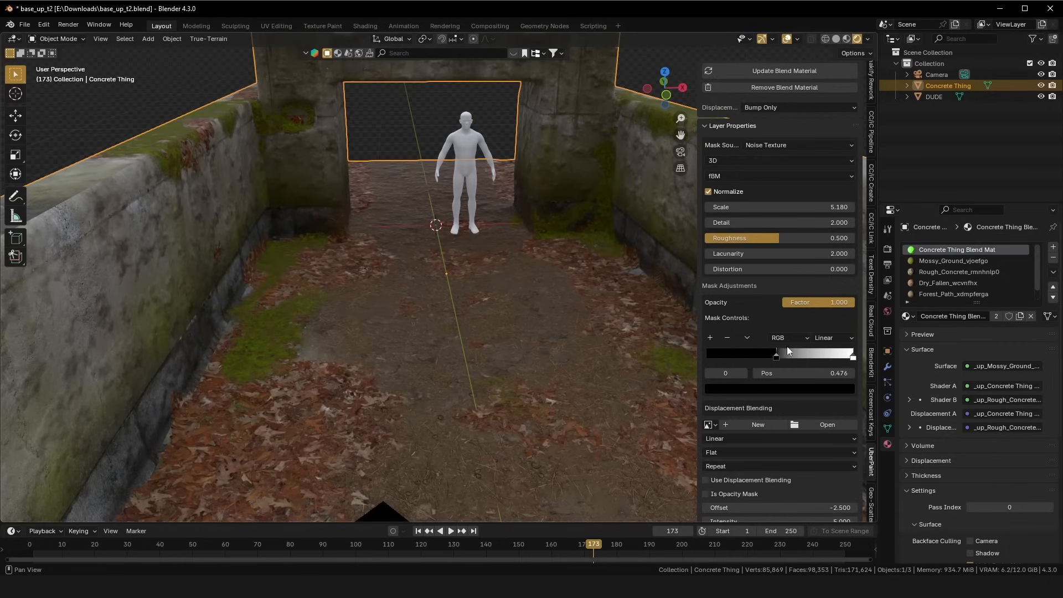
Reshape the Noise Texture mask's color ramp and lower its Detail value.
{"action": "left_click_drag", "start_coordinate": [777, 353], "coordinate": [792, 352]}
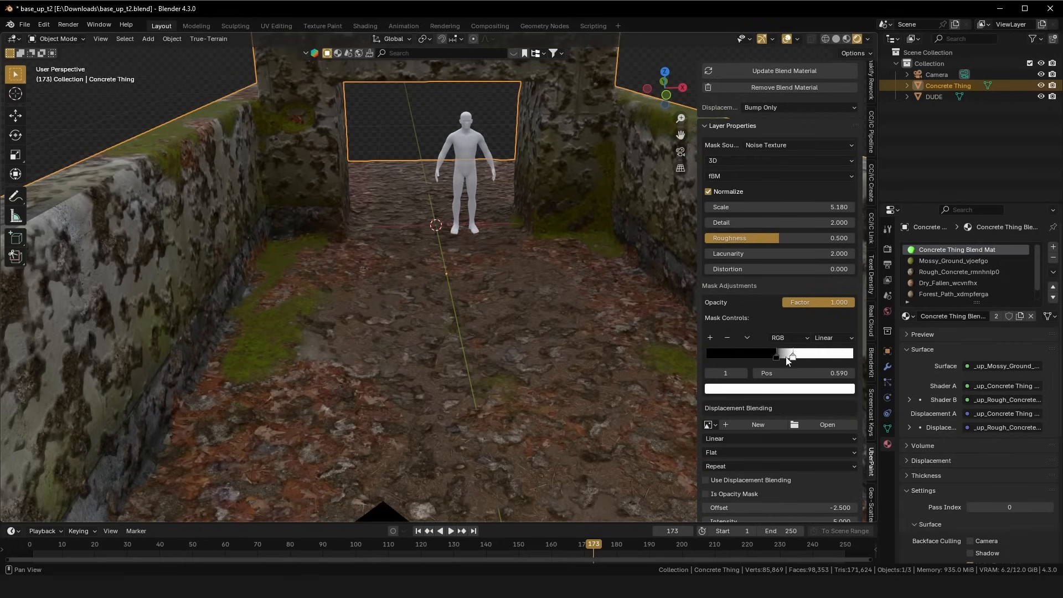
{"action": "left_click_drag", "start_coordinate": [791, 353], "coordinate": [785, 353]}
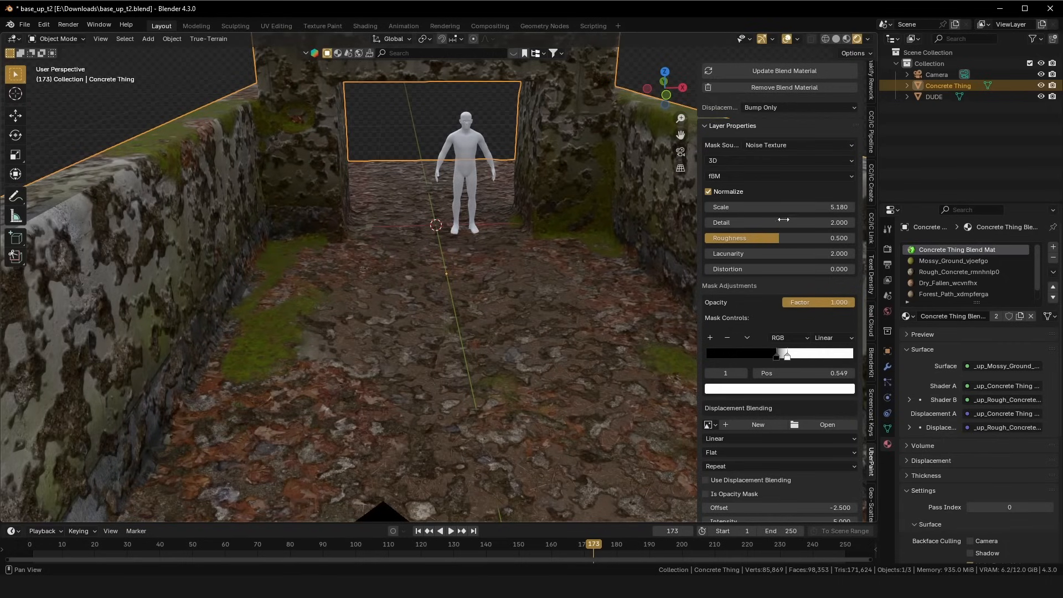
{"action": "left_click_drag", "start_coordinate": [813, 206], "coordinate": [711, 206]}
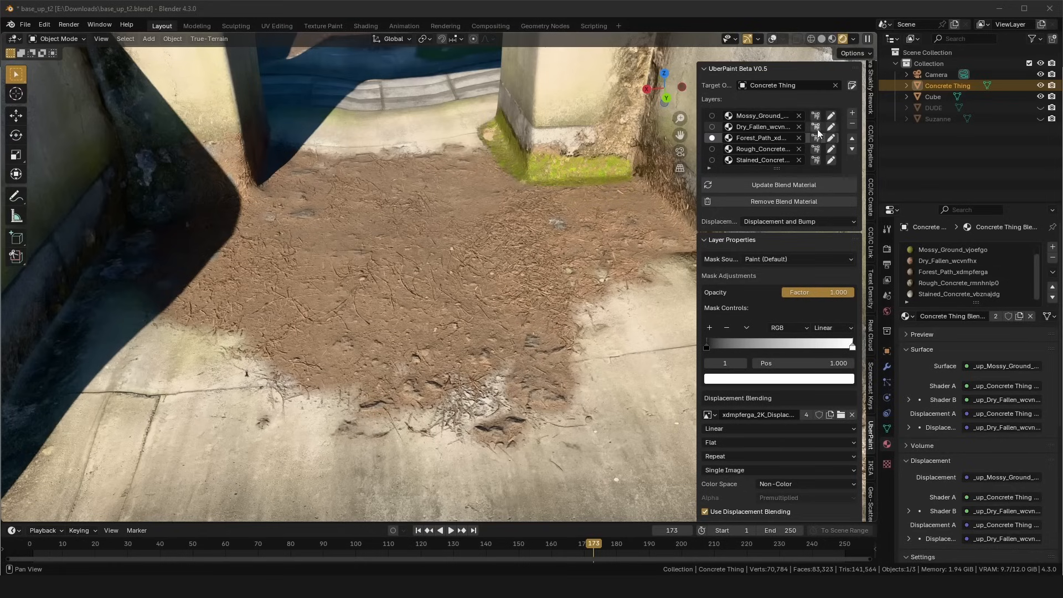
{"action": "mouse_move", "coordinate": [831, 138]}
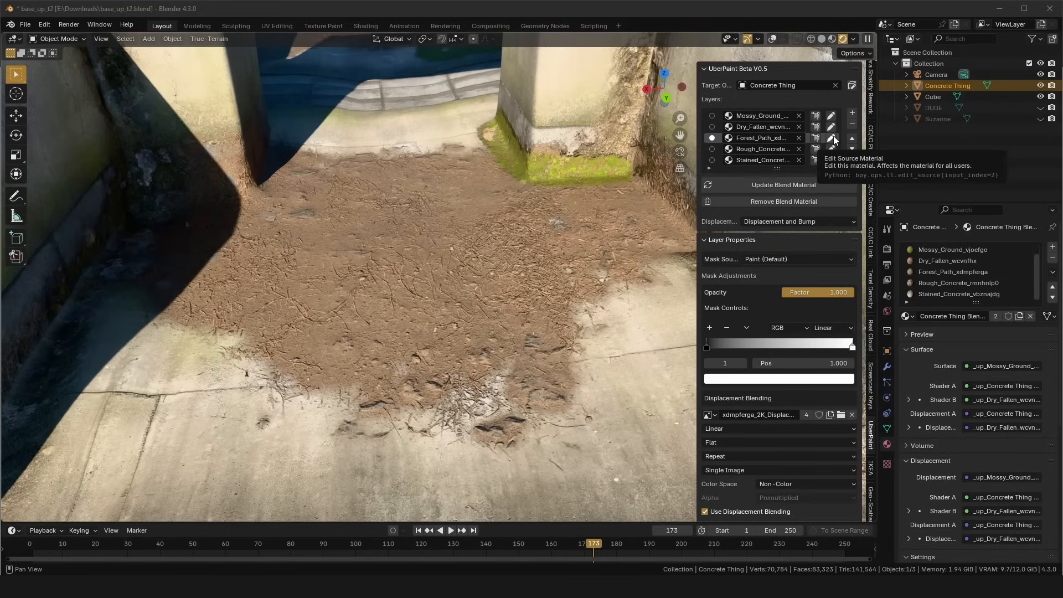
Add a Hue/Saturation/Value node before Forest_Path's Base Color and update the group.
{"action": "left_click", "coordinate": [831, 136]}
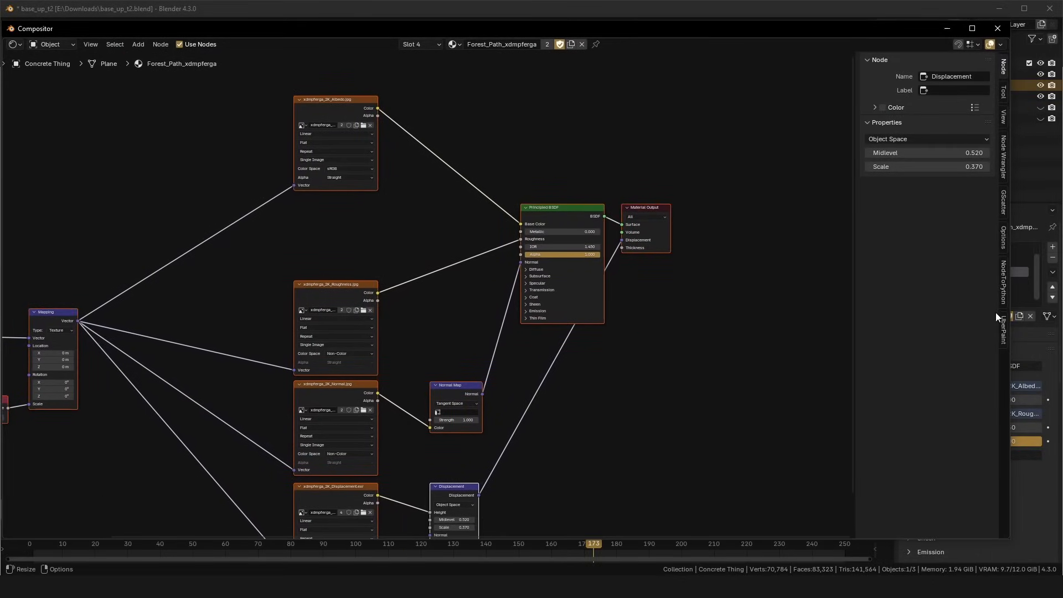
{"action": "left_click", "coordinate": [1003, 332]}
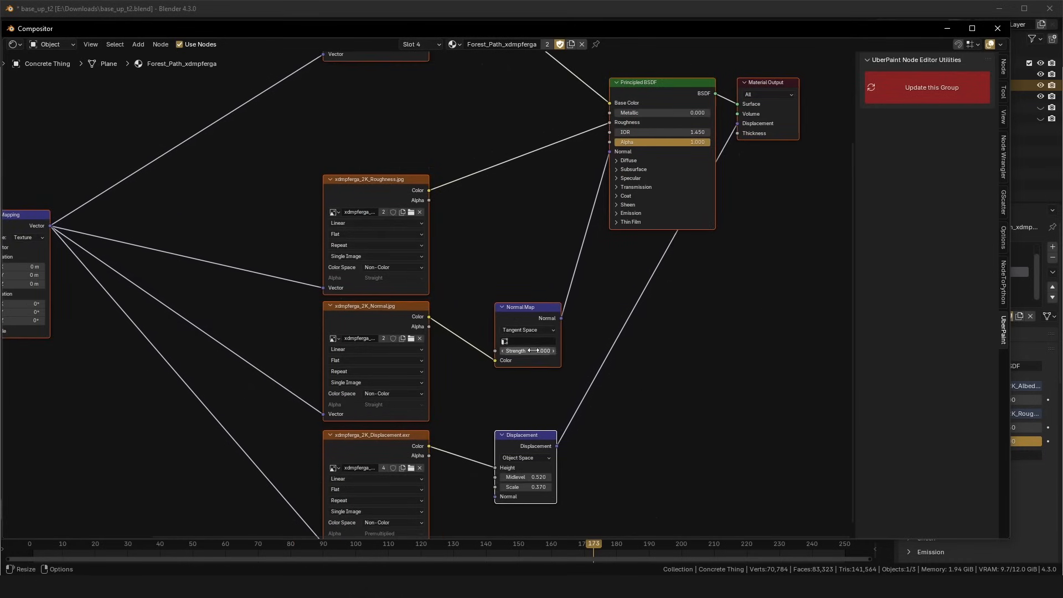
{"action": "mouse_move", "coordinate": [929, 87]}
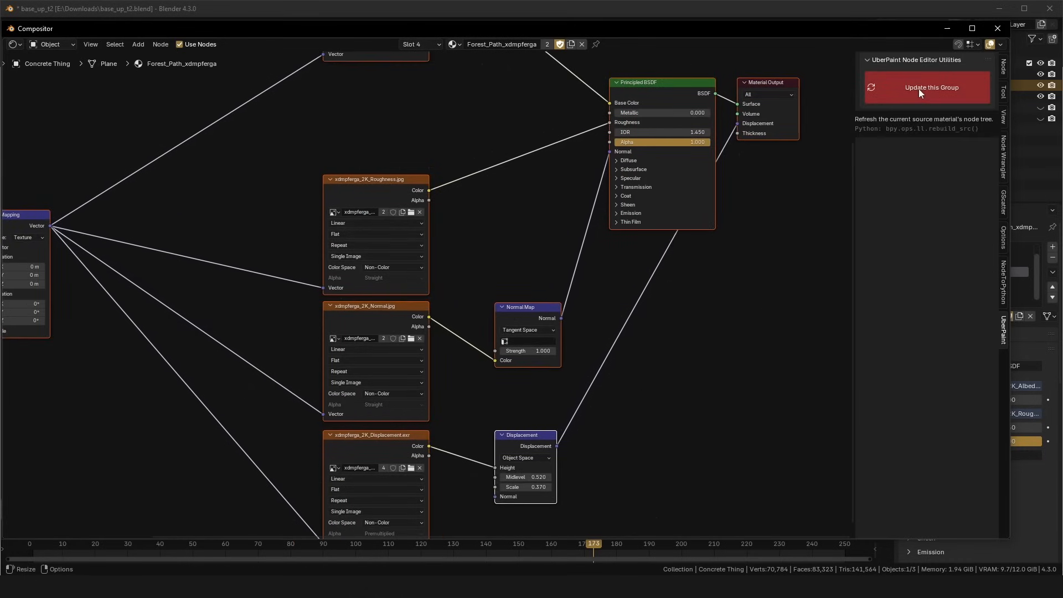
{"action": "left_click", "coordinate": [930, 87]}
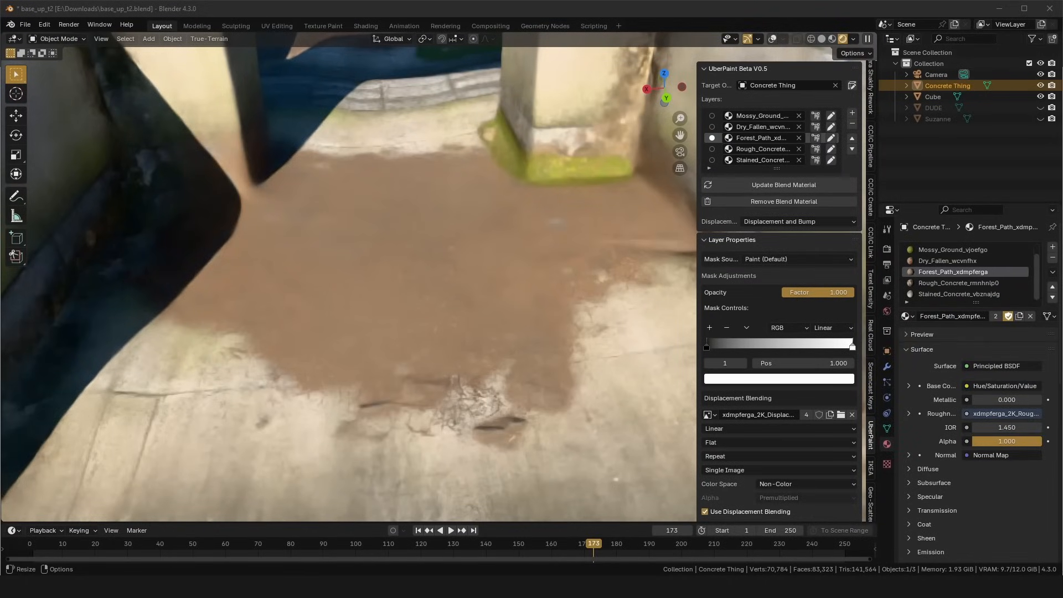
Change the Forest_Path Hue/Saturation/Value hue to teal and apply the update.
{"action": "left_click", "coordinate": [782, 185]}
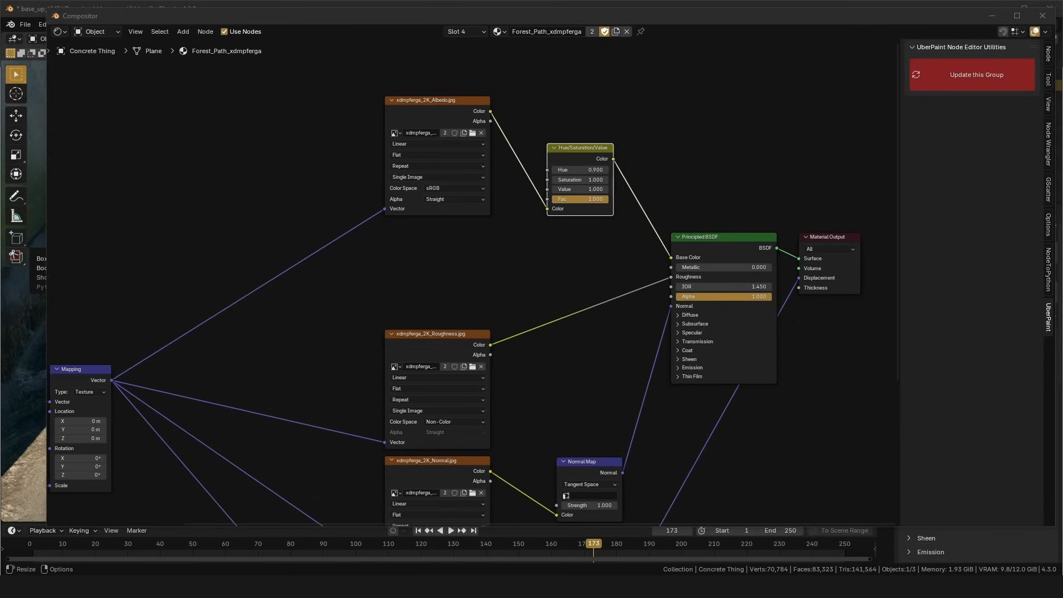
{"action": "left_click", "coordinate": [161, 26]}
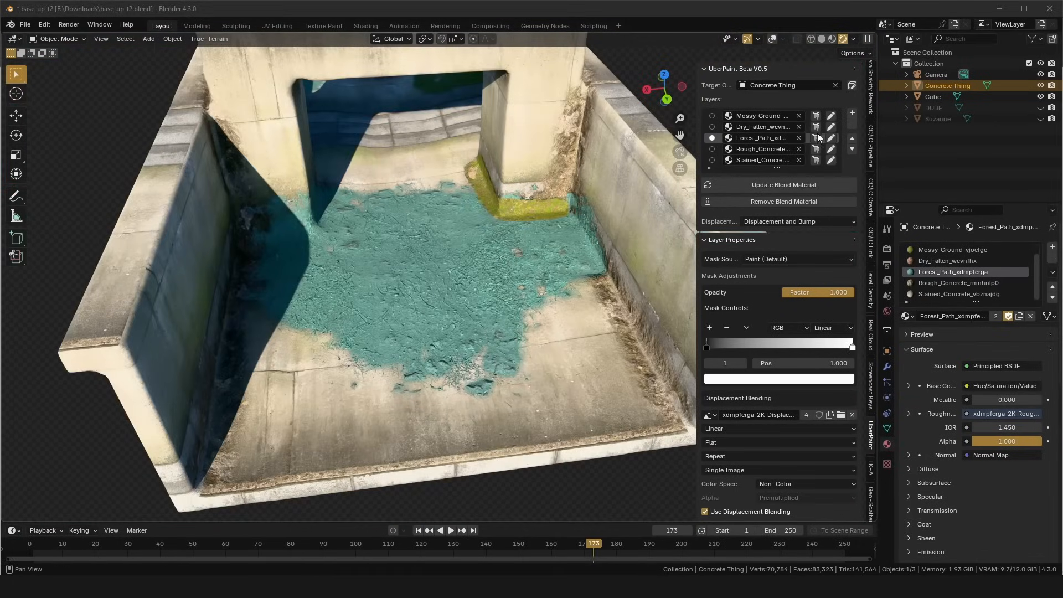
{"action": "mouse_move", "coordinate": [782, 184]}
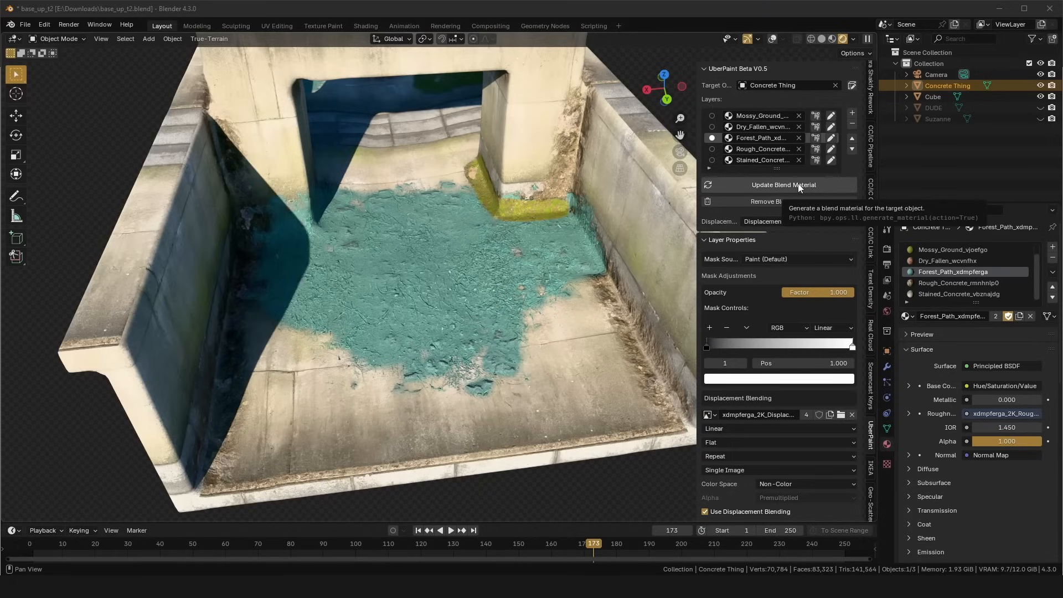